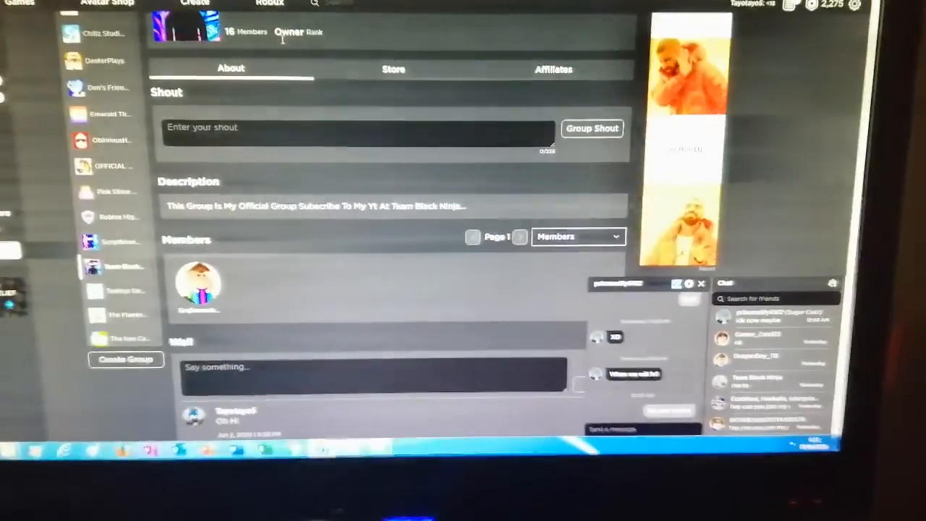
Step: Scroll down the group page to review its 16 members before switching to the game shop
scroll(down, 3)
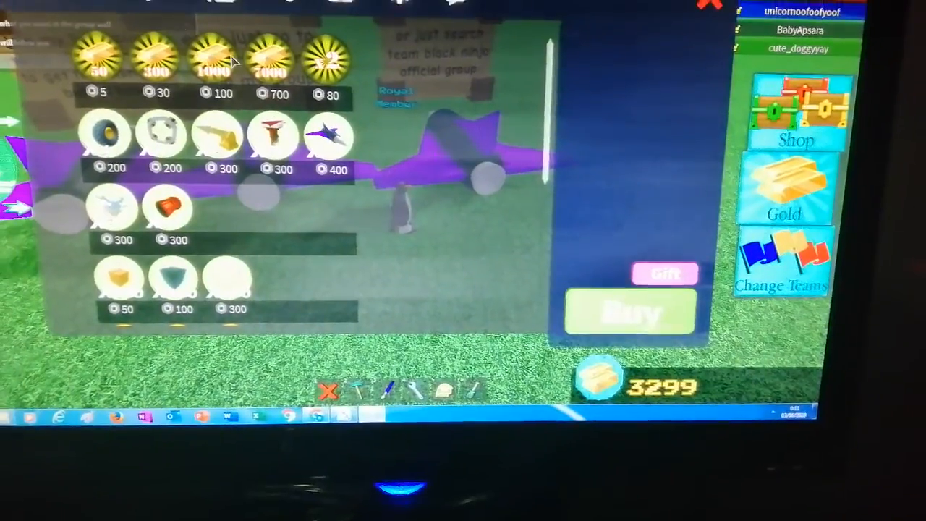
Step: View the 400-robux sonic jet turbines offer, then return to the Team Black Ninja group page
click(269, 60)
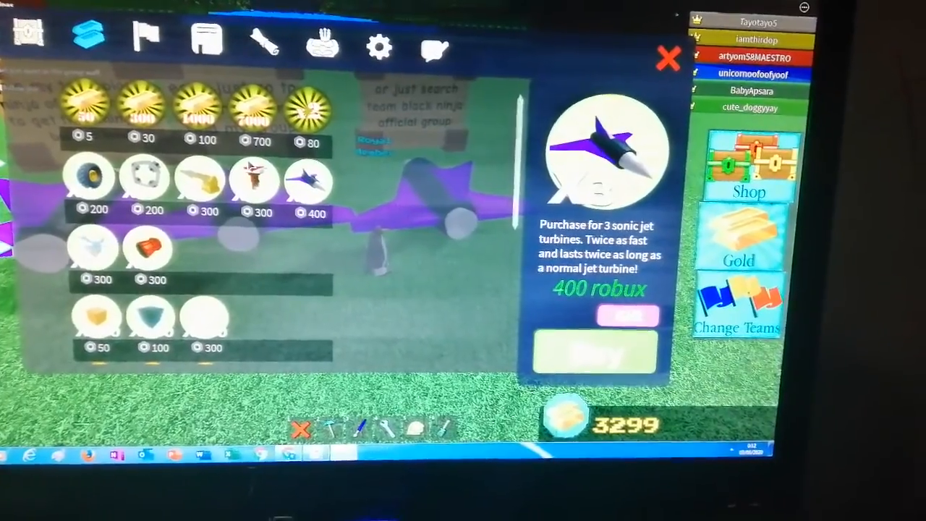
click(315, 109)
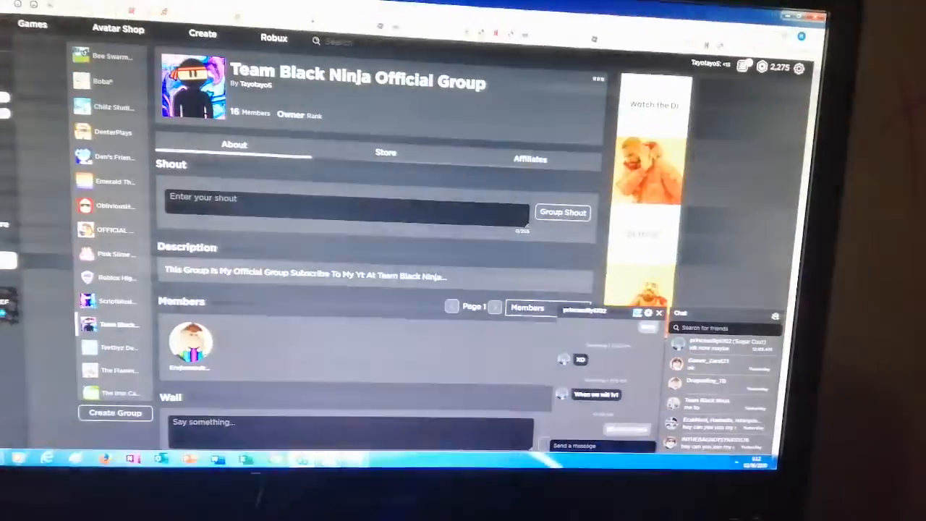
Step: Scroll down the group page before returning to the game where a player asks to join
scroll(down, 3)
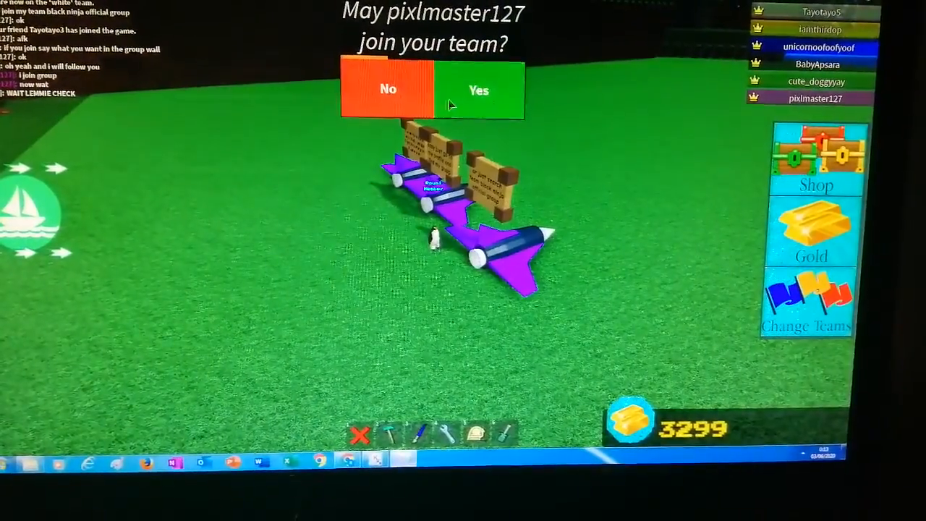
Step: Accept the player's join request and bring up the 600-robux sonic jet turbines gift offer
click(479, 89)
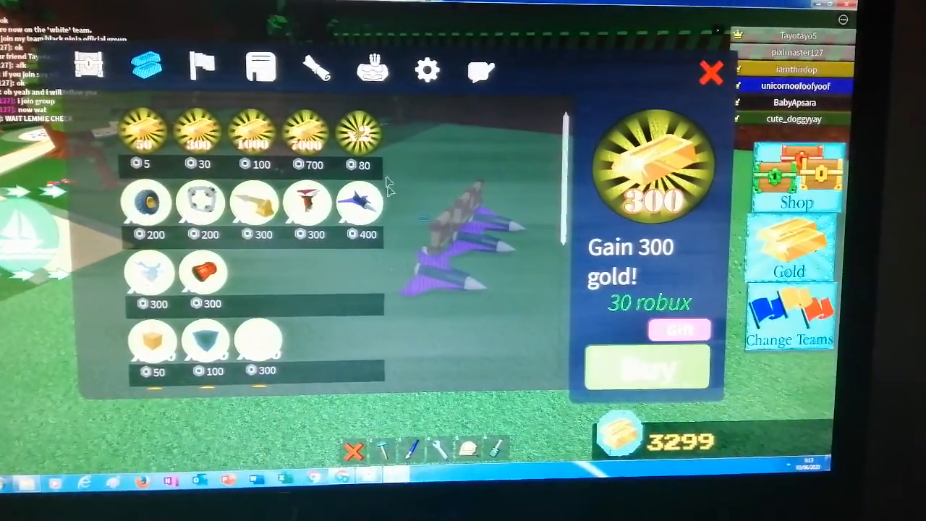
click(359, 203)
text(pixlmaster127)
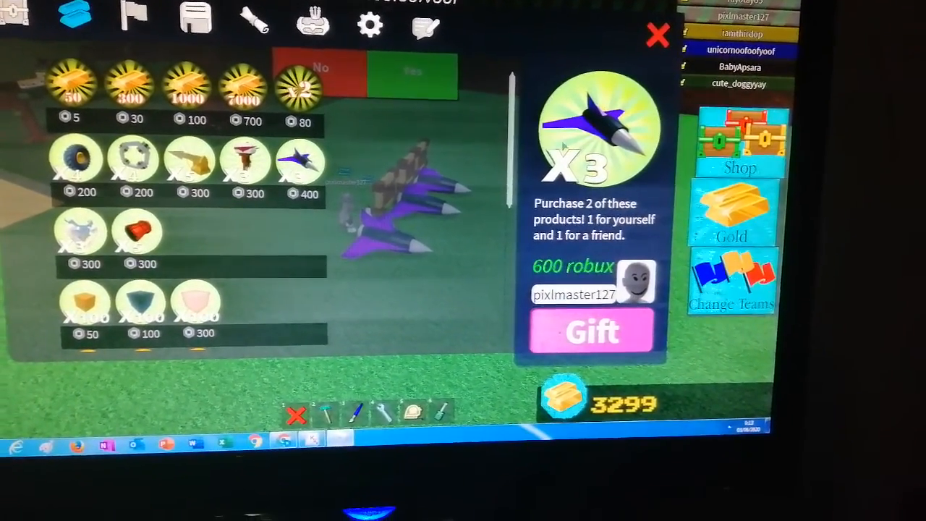
Step: Gift the sonic jet turbines to the teammate and confirm the group page now shows 17 members
click(590, 330)
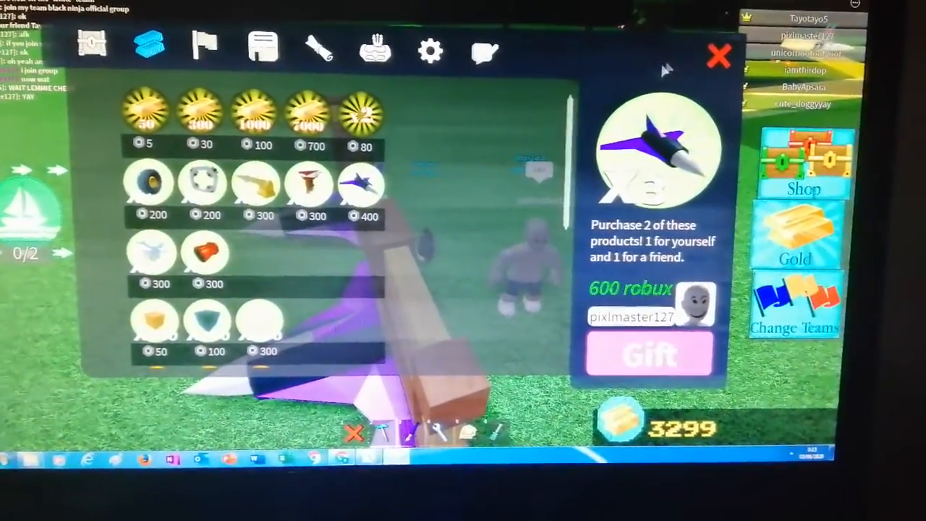
click(718, 57)
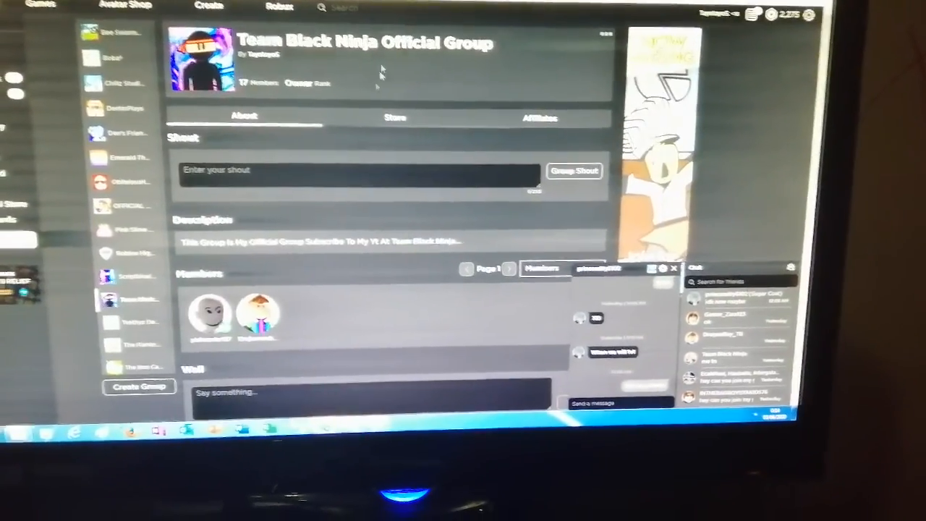
scroll(down, 3)
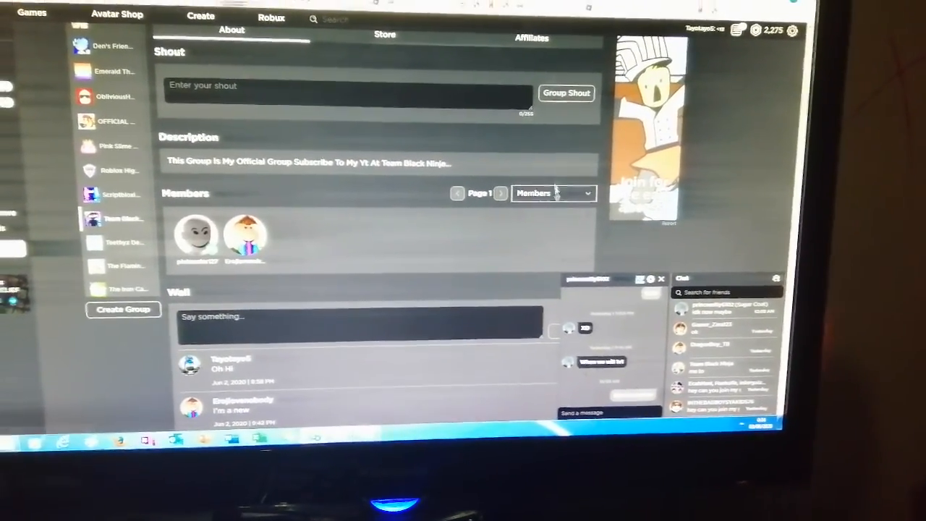